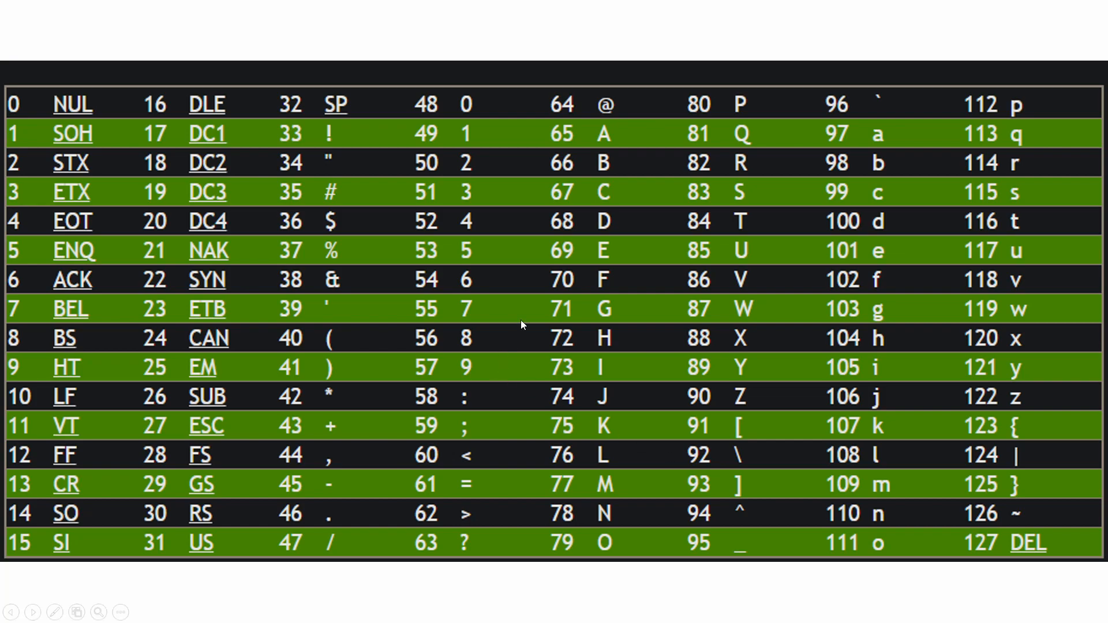
pyautogui.moveTo(619, 147)
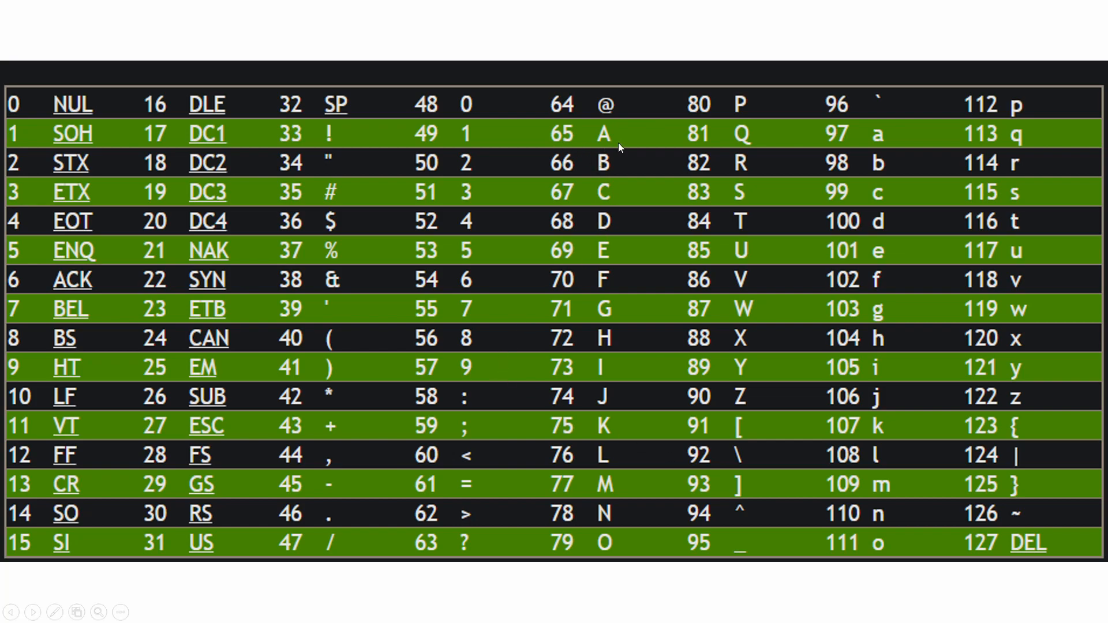
pyautogui.moveTo(578, 179)
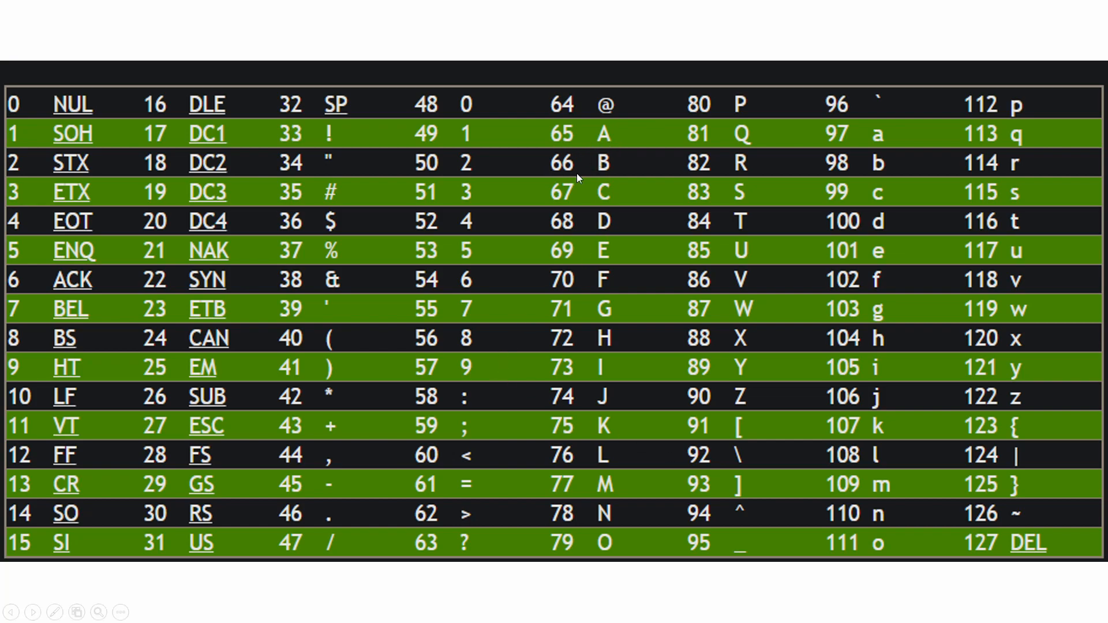
pyautogui.moveTo(680, 444)
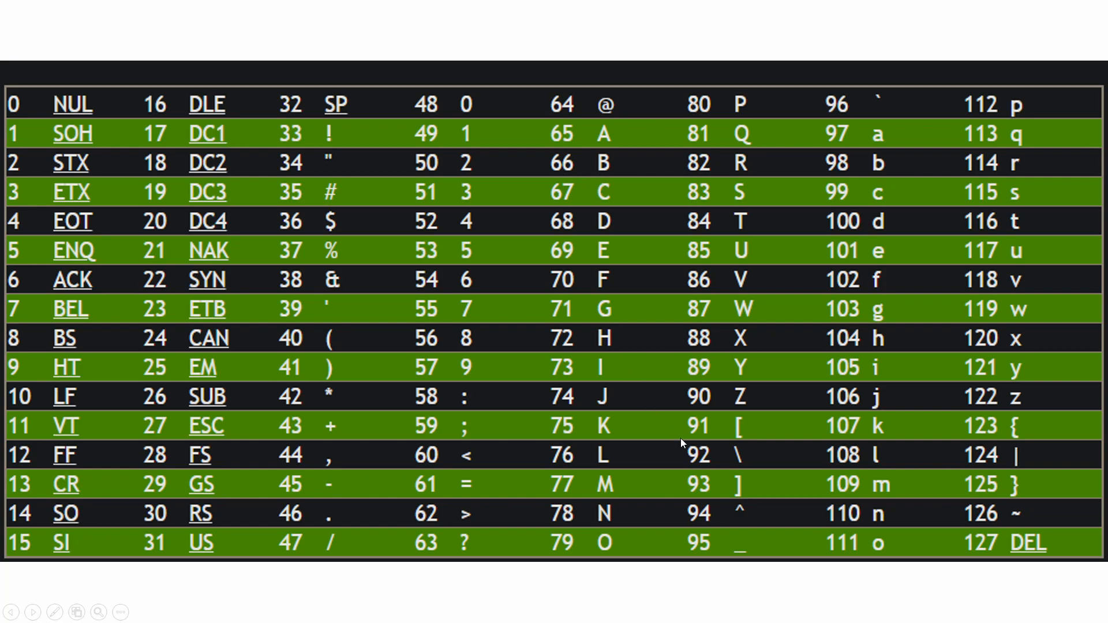
pyautogui.moveTo(825, 143)
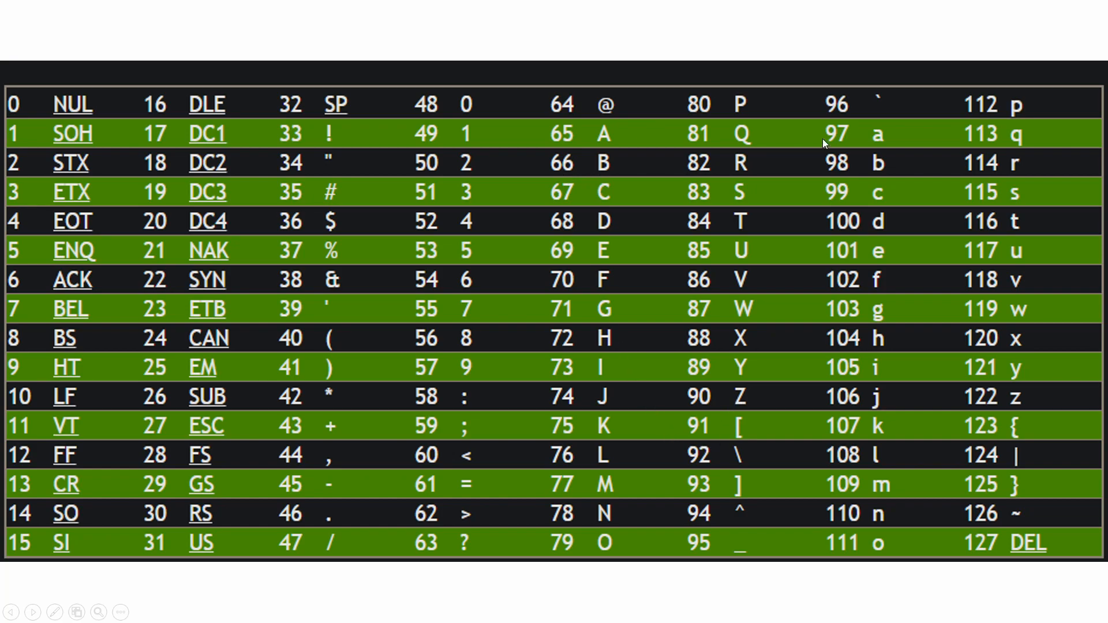
pyautogui.moveTo(872, 137)
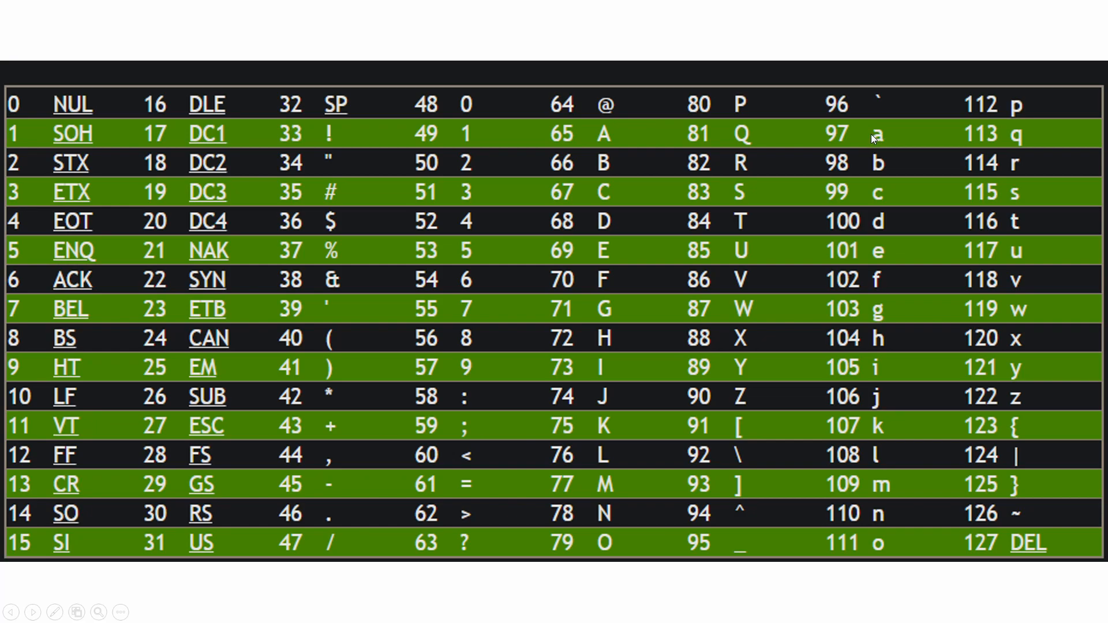
pyautogui.moveTo(966, 406)
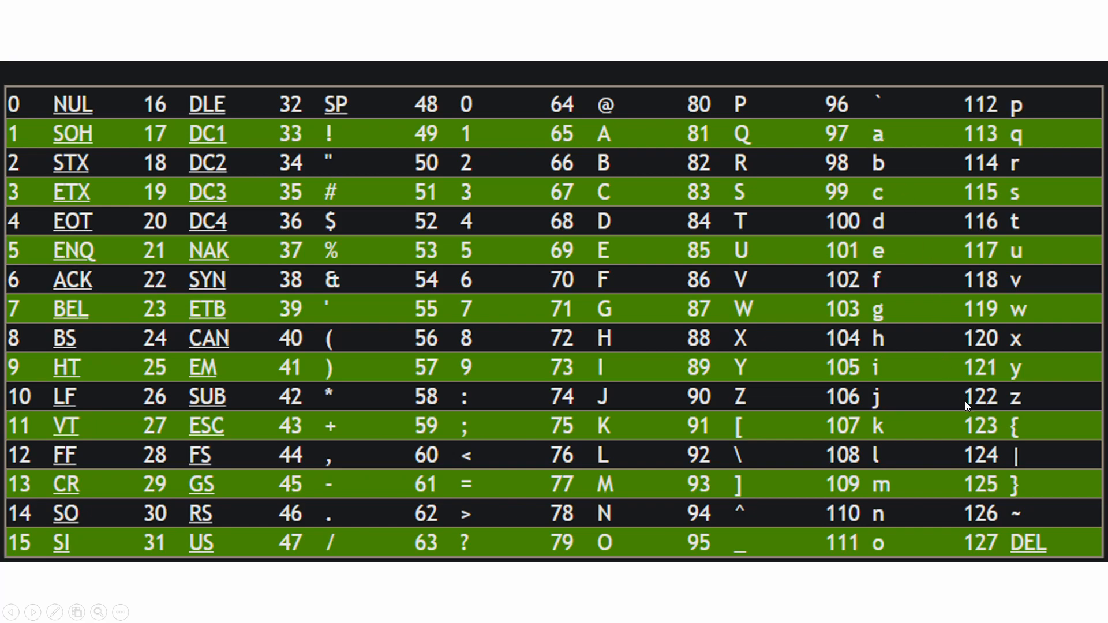
pyautogui.moveTo(1022, 402)
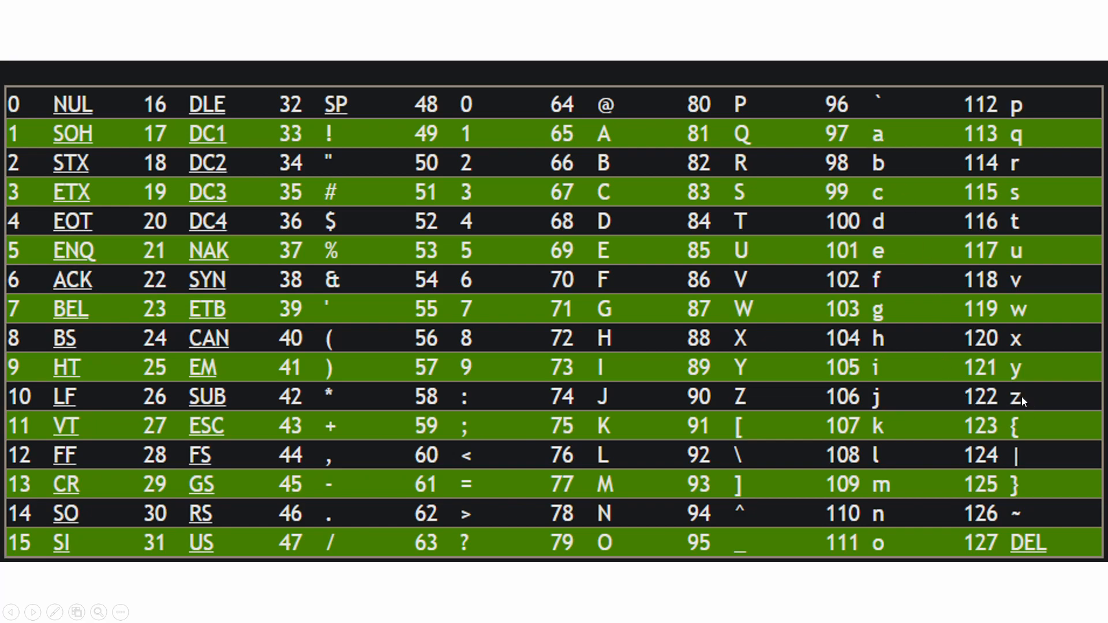
pyautogui.moveTo(1013, 509)
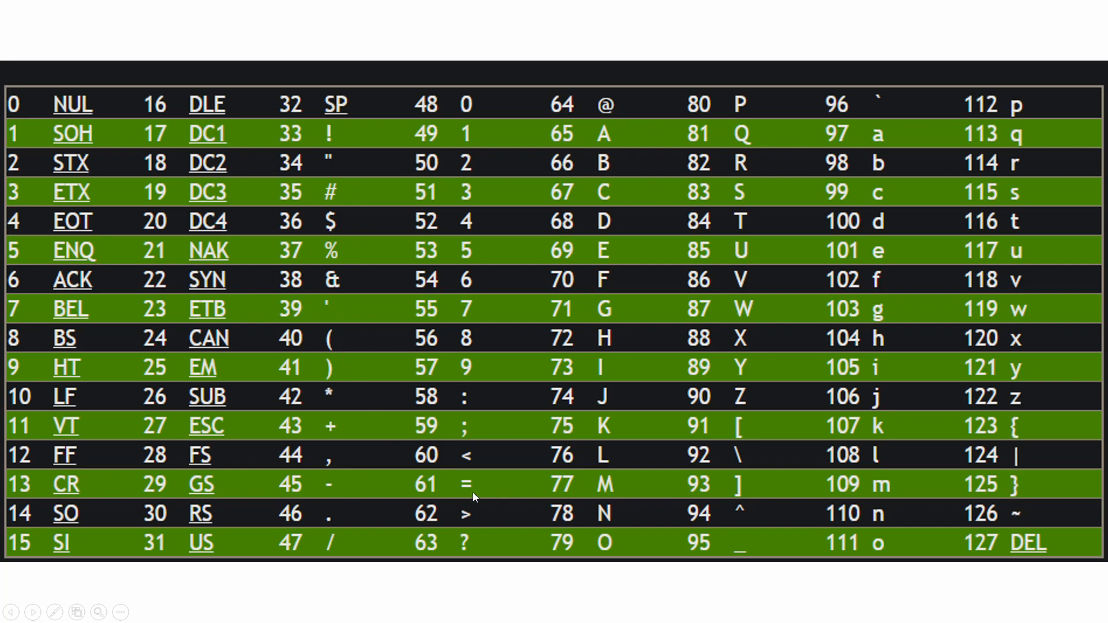
pyautogui.moveTo(81, 100)
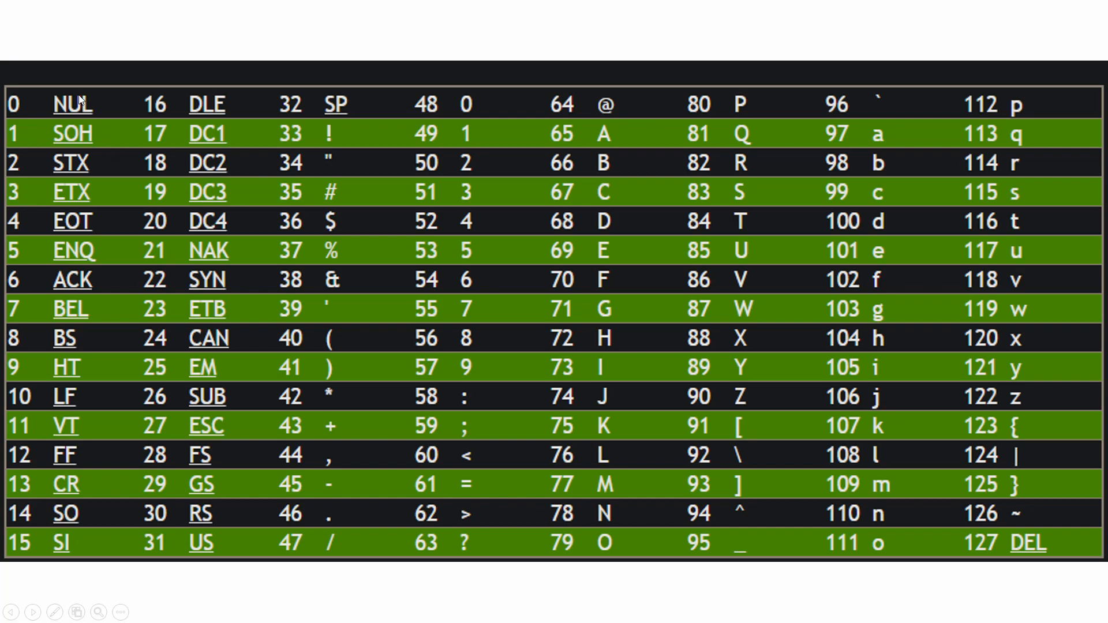
pyautogui.moveTo(201, 183)
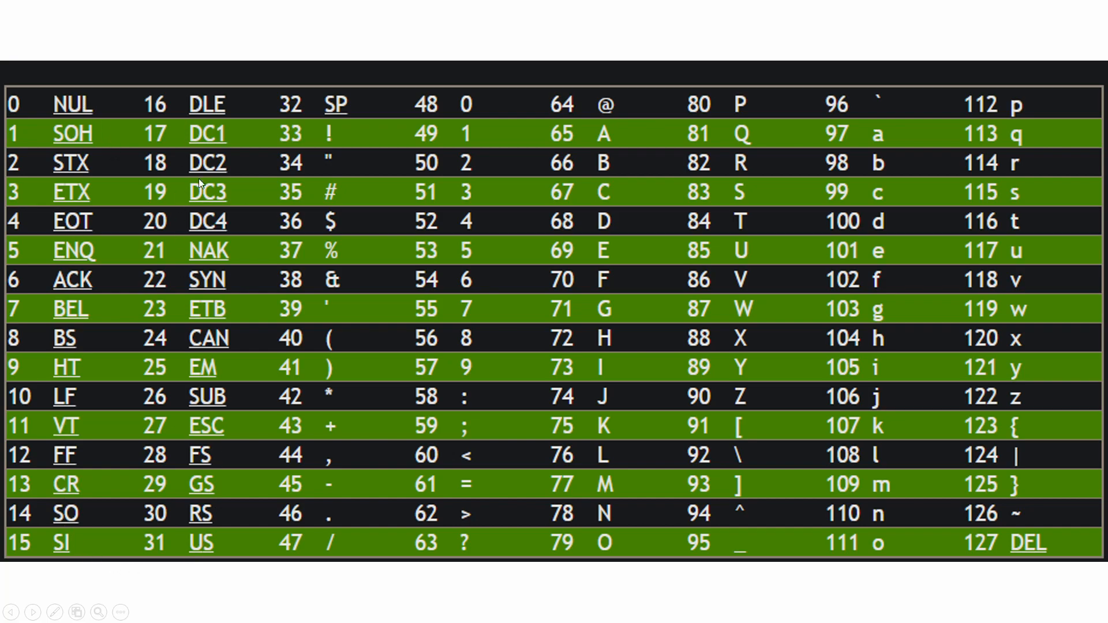
pyautogui.moveTo(92, 352)
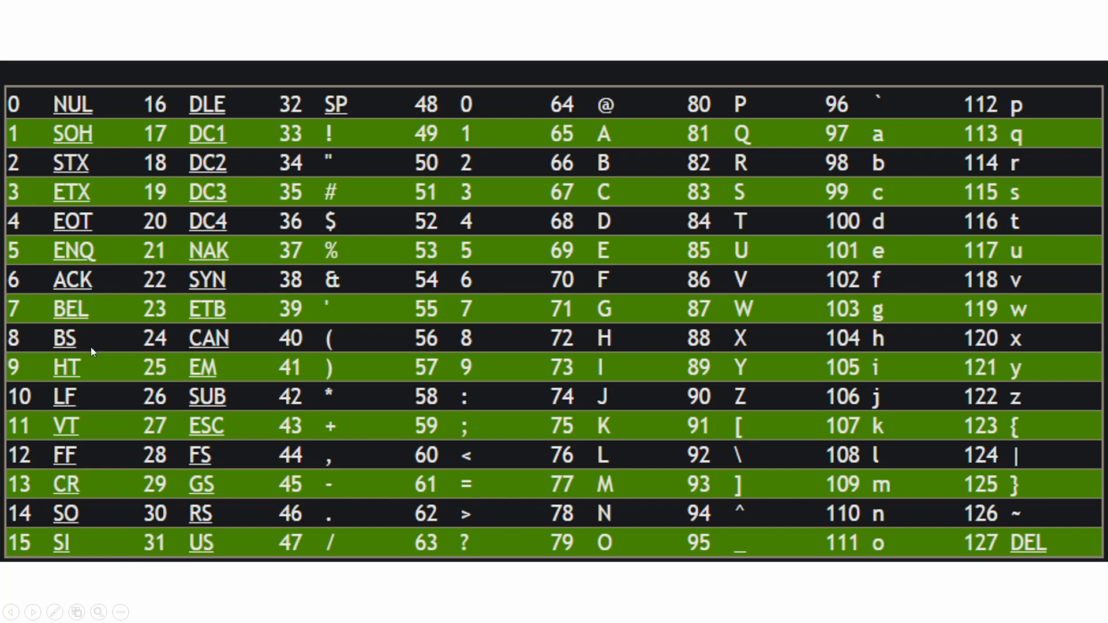
pyautogui.moveTo(262, 272)
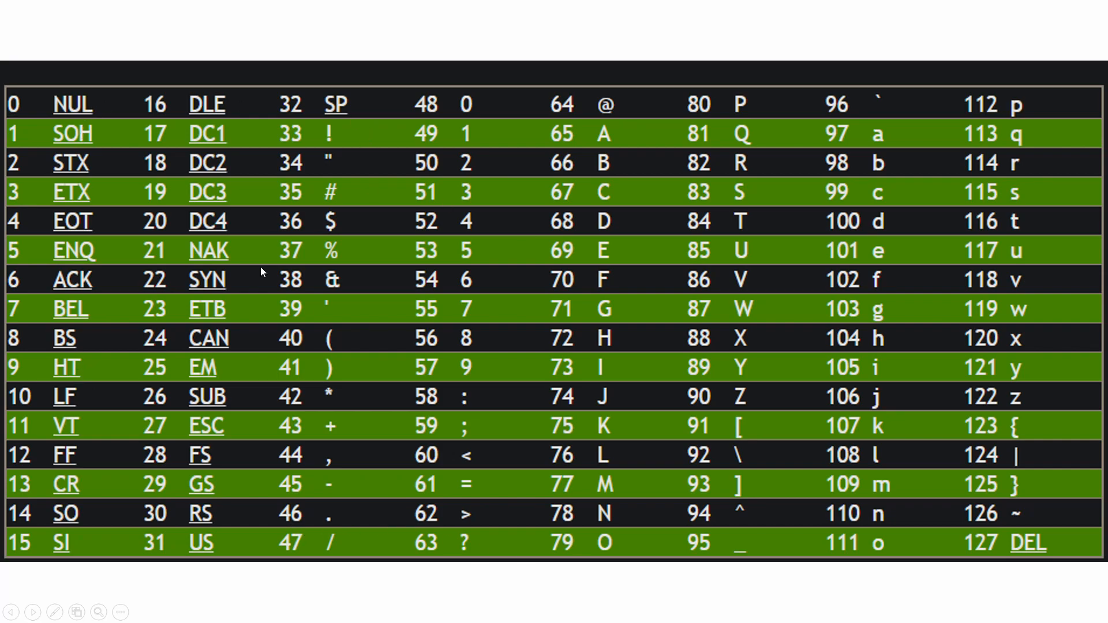